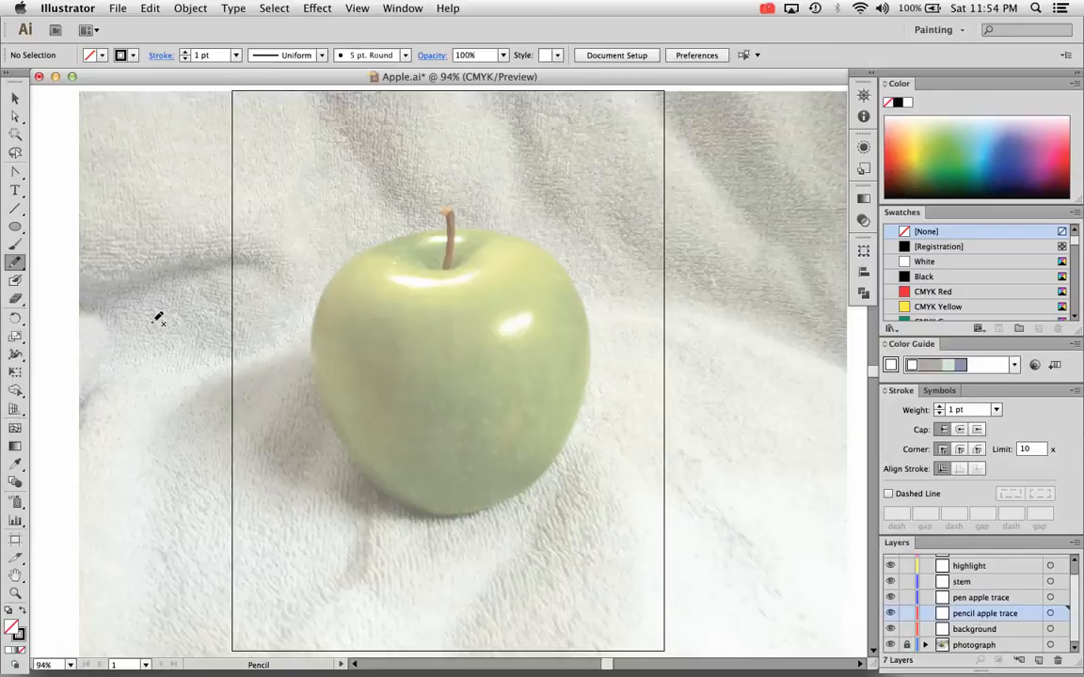
Review the Pen tool flyout and return to the Pencil tool for freehand tracing
left_click(15, 263)
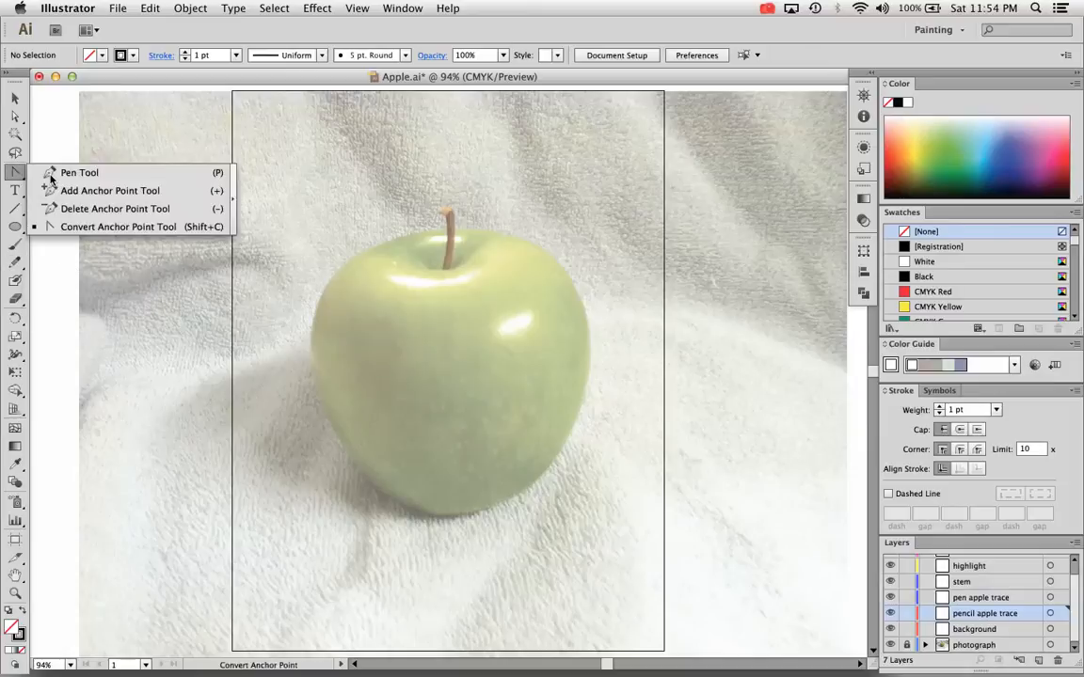
left_click(79, 173)
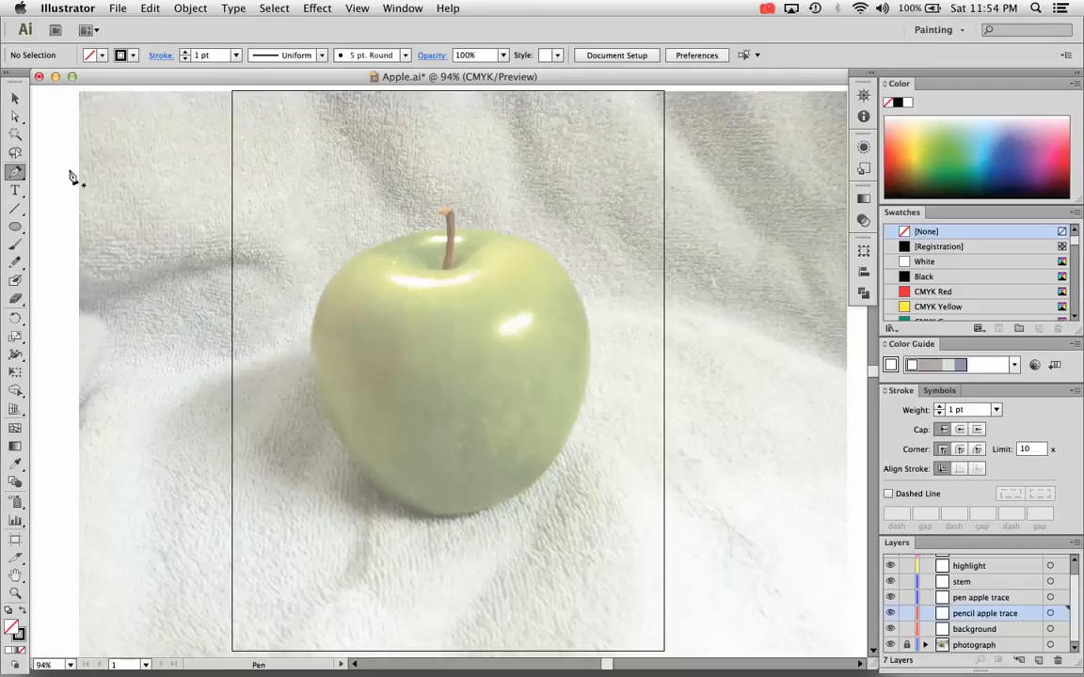
left_click(15, 264)
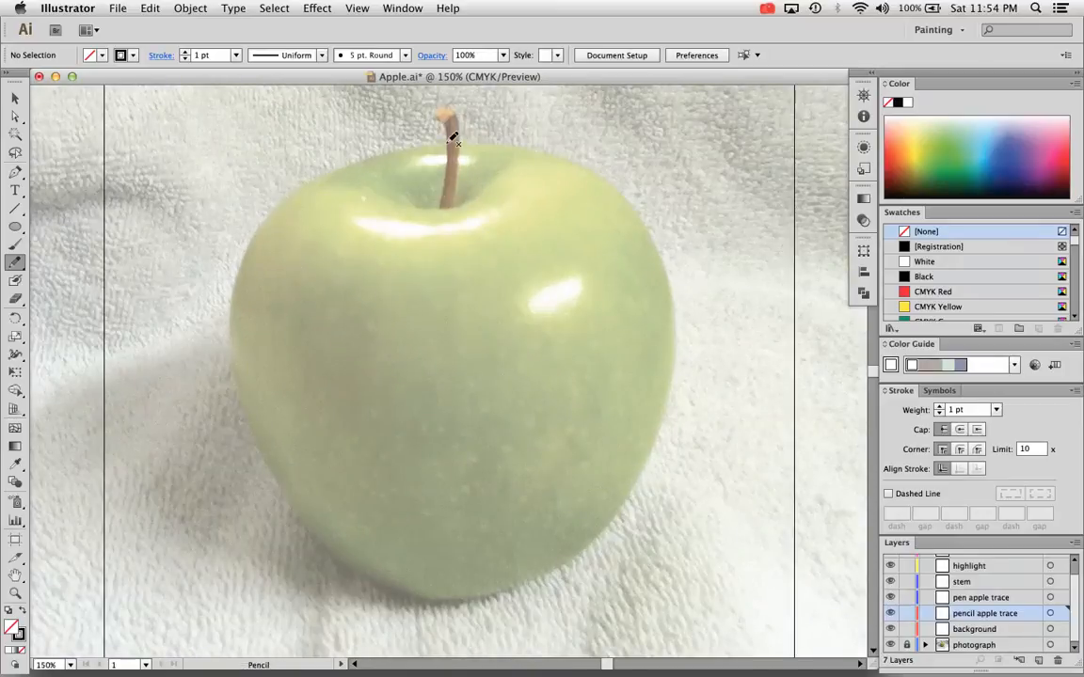
mouse_move(416, 139)
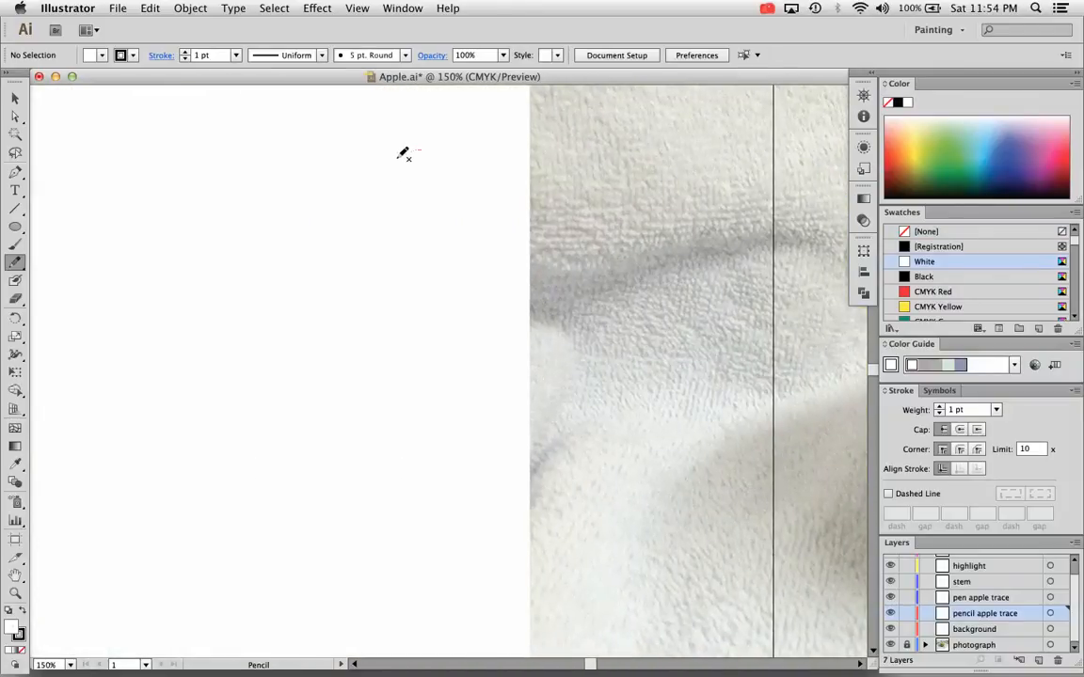
Sketch a closed practice pencil loop on the blank pasteboard left of the artboard
left_click_drag(407, 151, 354, 439)
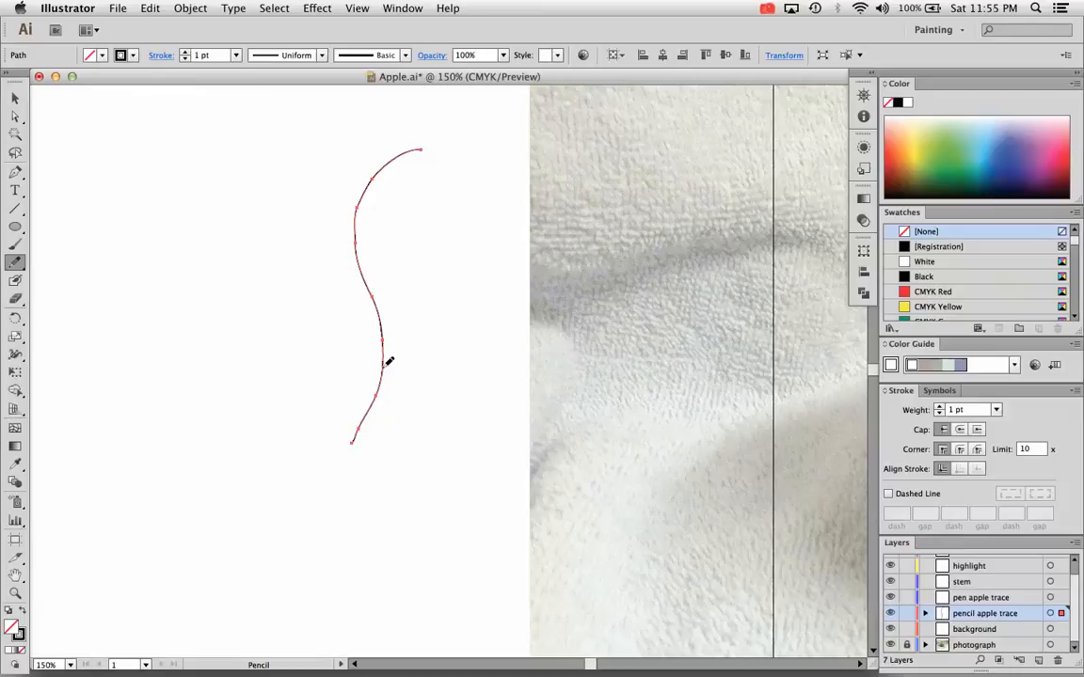
left_click_drag(380, 362, 480, 452)
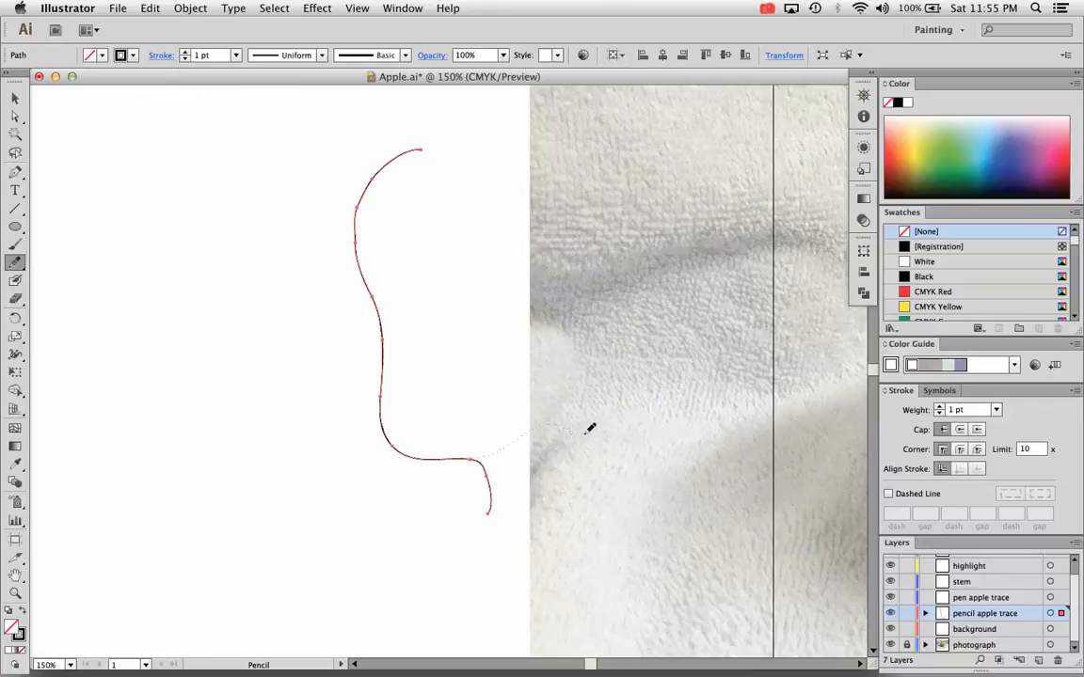
left_click_drag(488, 511, 625, 275)
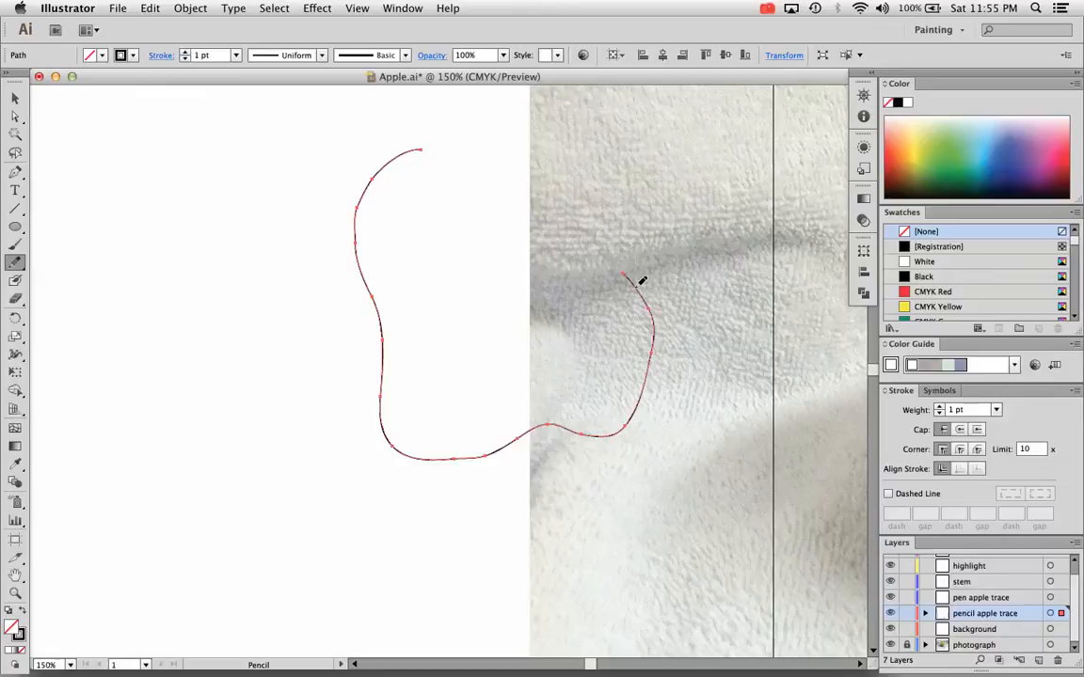
left_click_drag(623, 279, 404, 146)
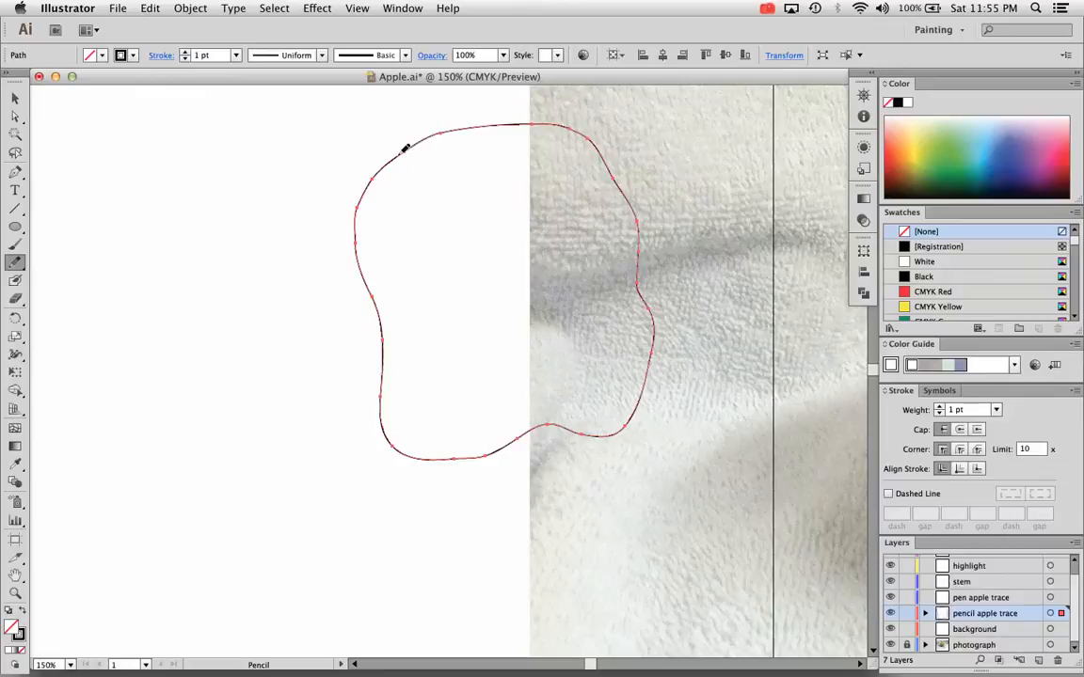
mouse_move(346, 224)
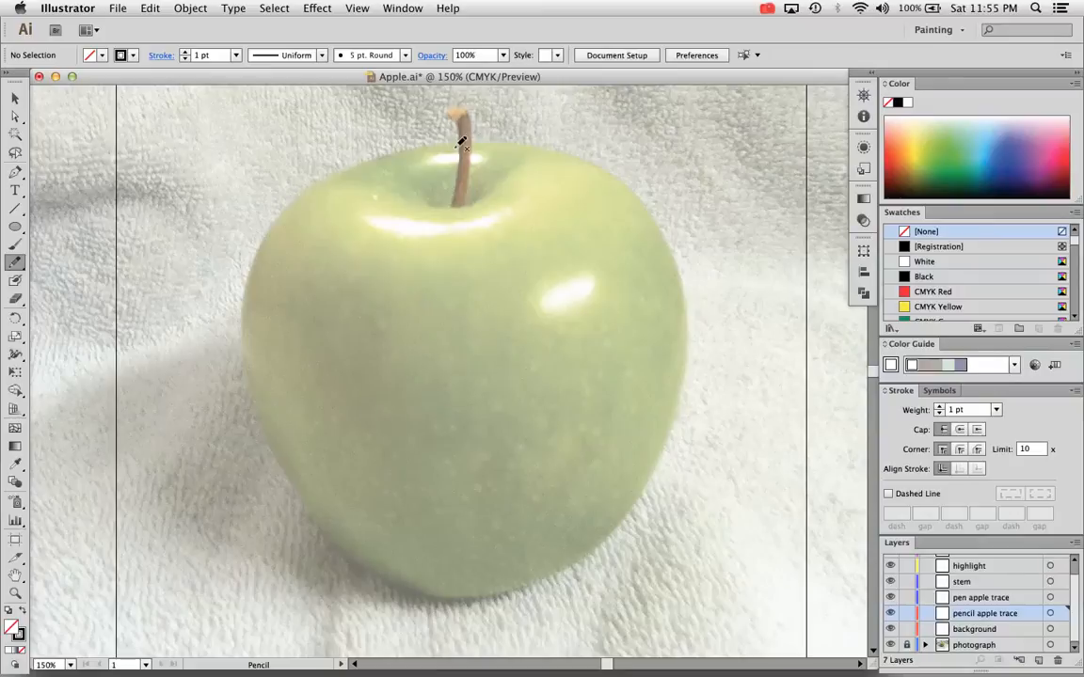
mouse_move(467, 135)
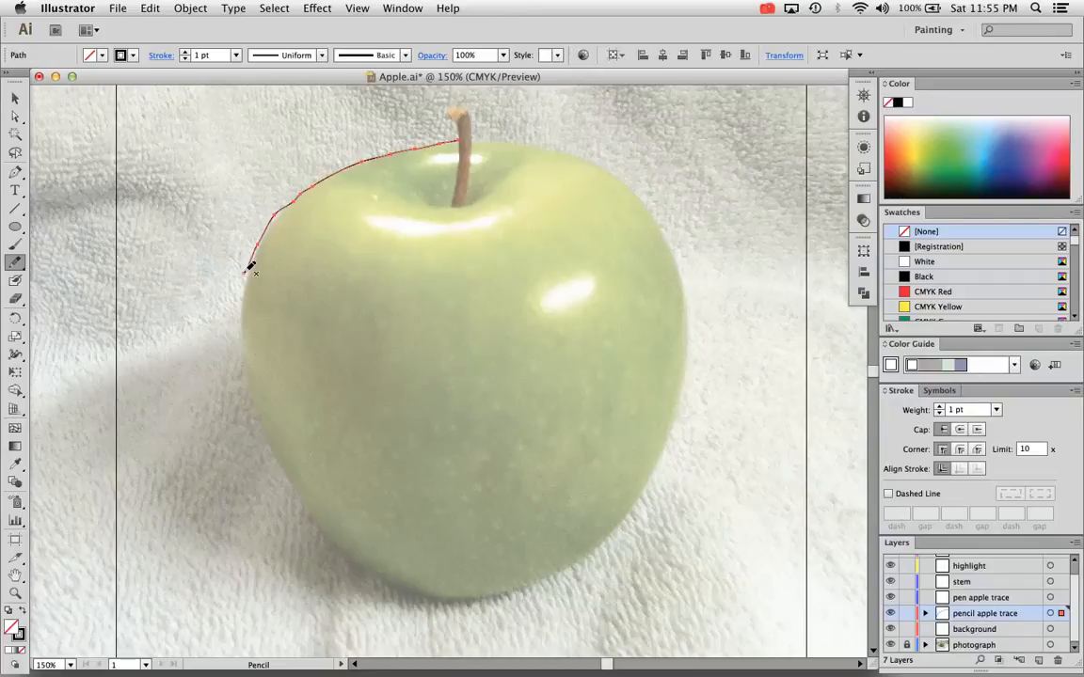
Trace the apple's top-left edge from the stem and set the stroke colour to red
left_click(11, 625)
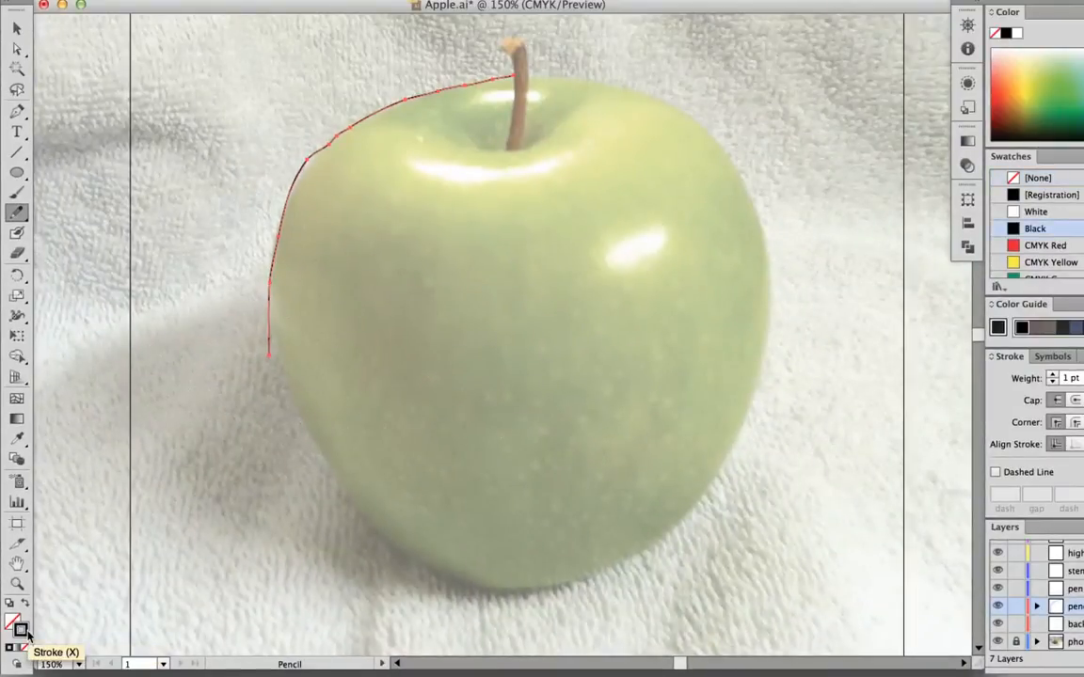
double_click(19, 621)
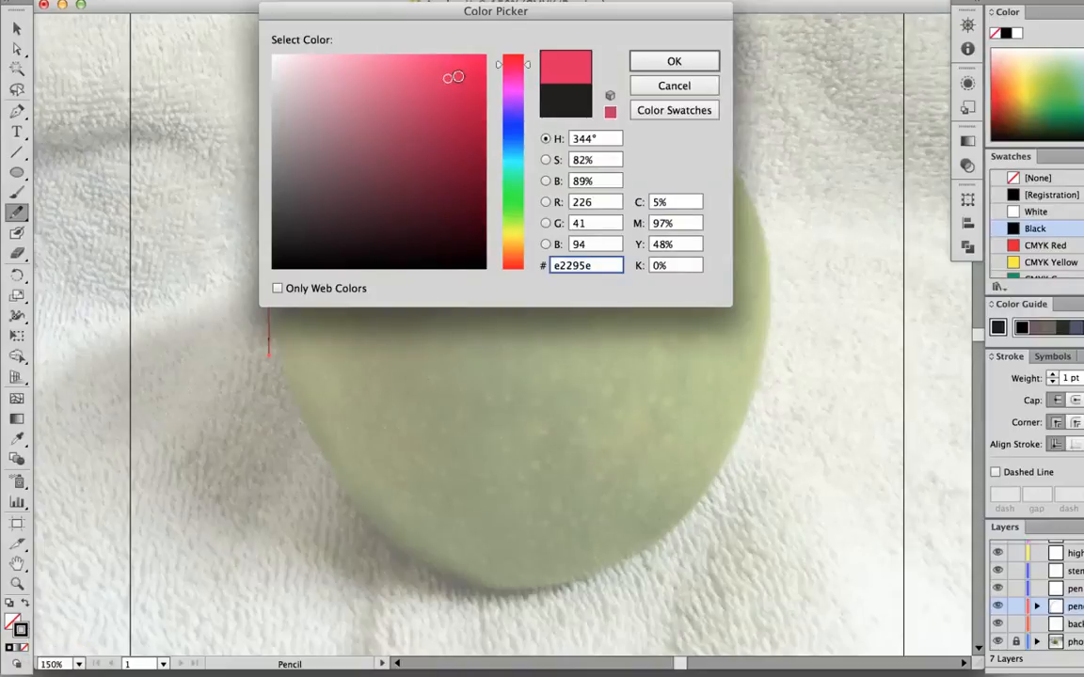
left_click(674, 60)
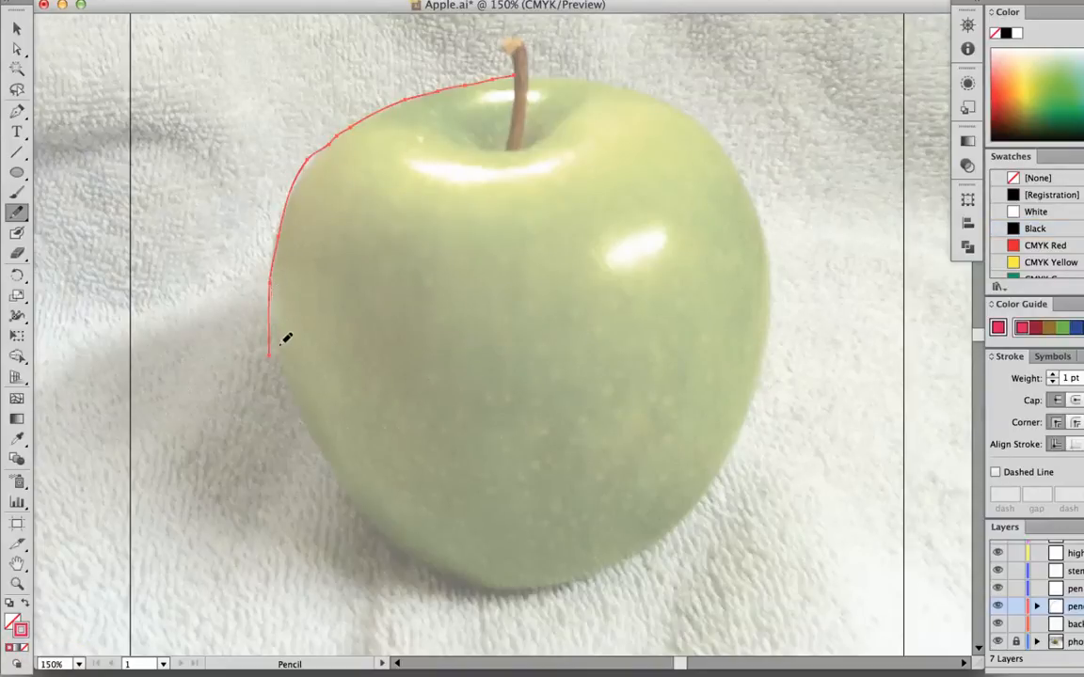
Continue the red outline down the apple's left side and around its bottom
left_click_drag(271, 356, 324, 450)
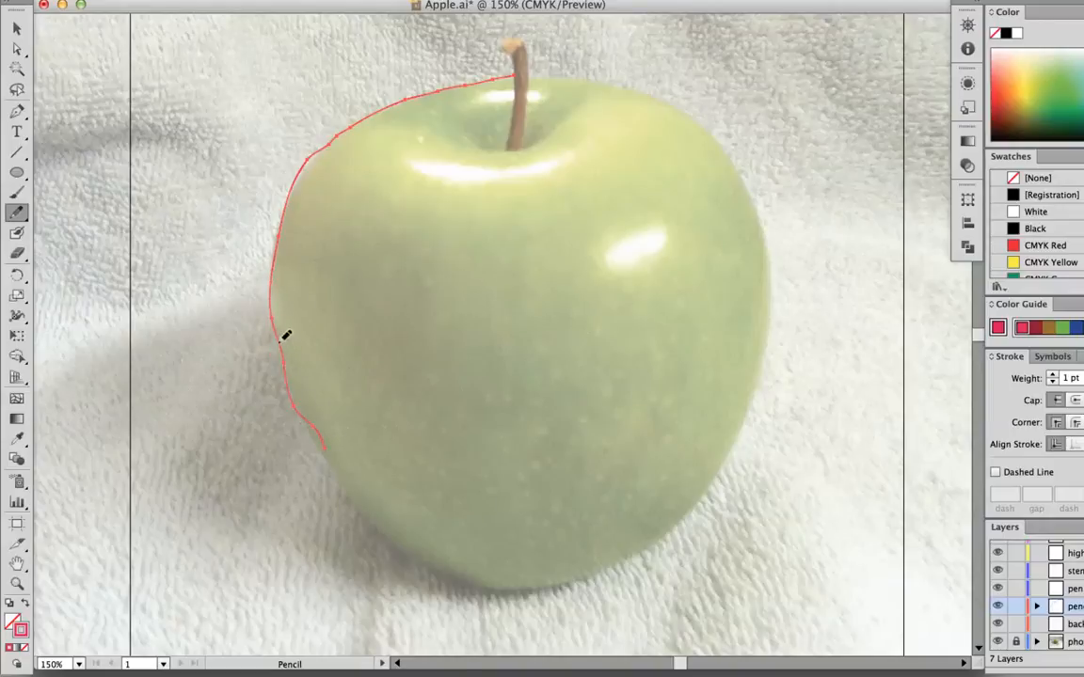
mouse_move(289, 355)
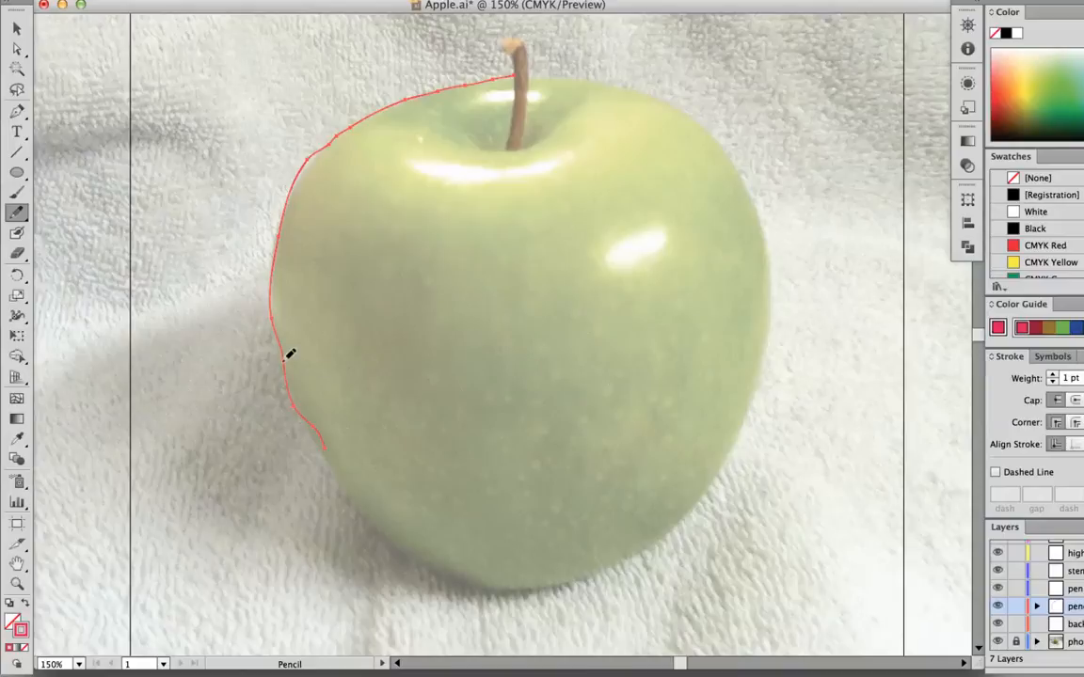
left_click_drag(290, 356, 316, 429)
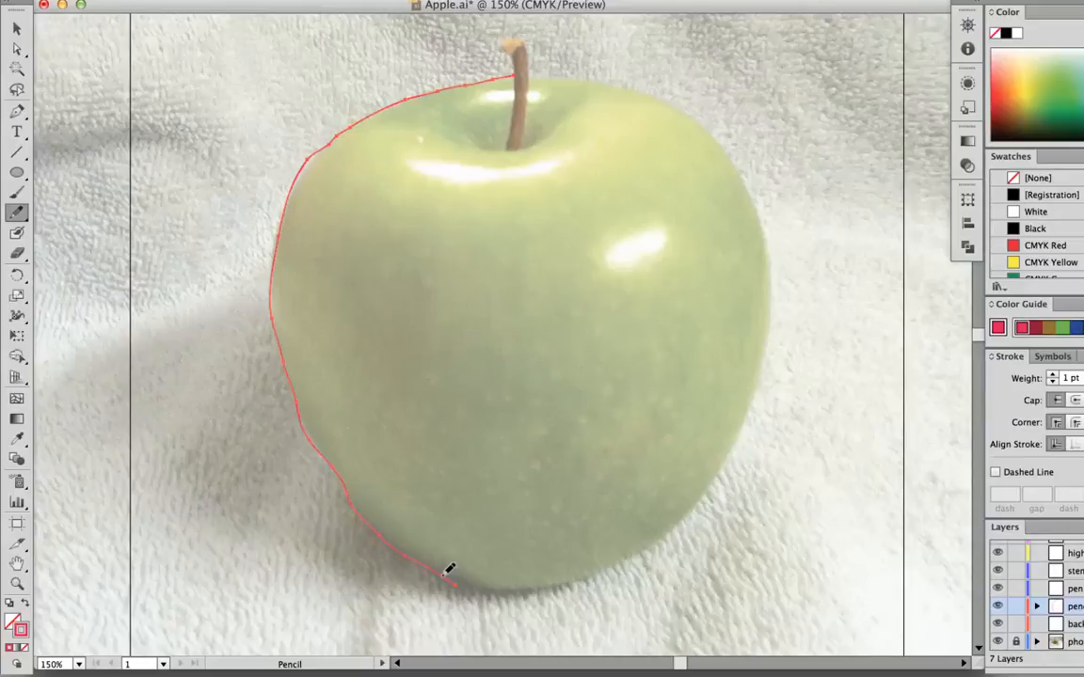
left_click_drag(450, 572, 606, 574)
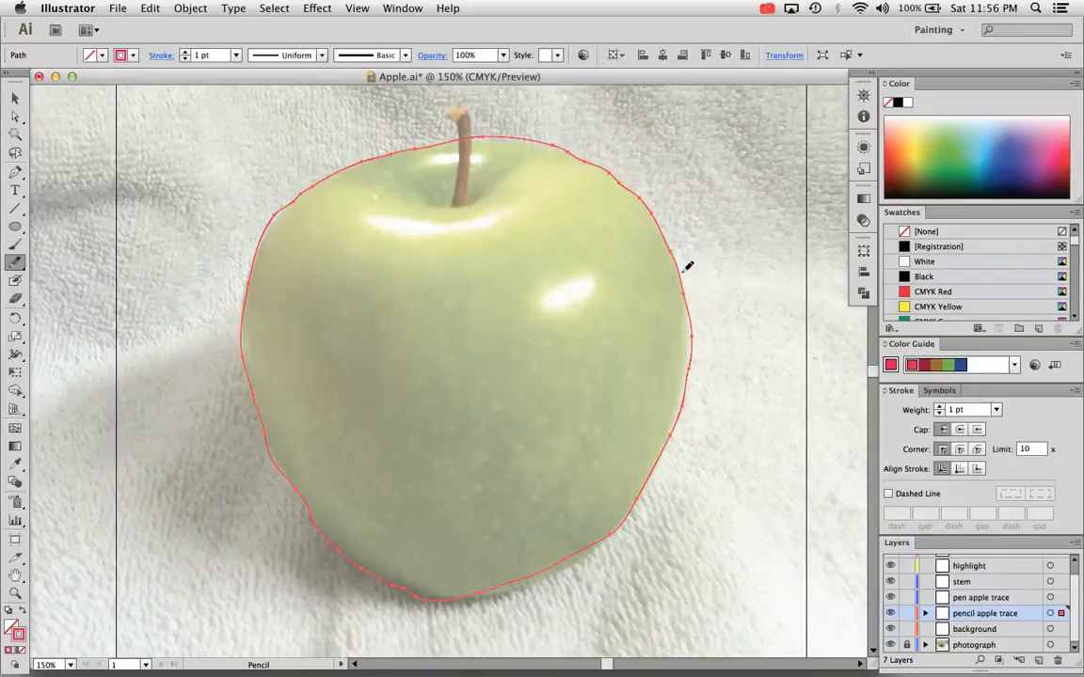
mouse_move(574, 531)
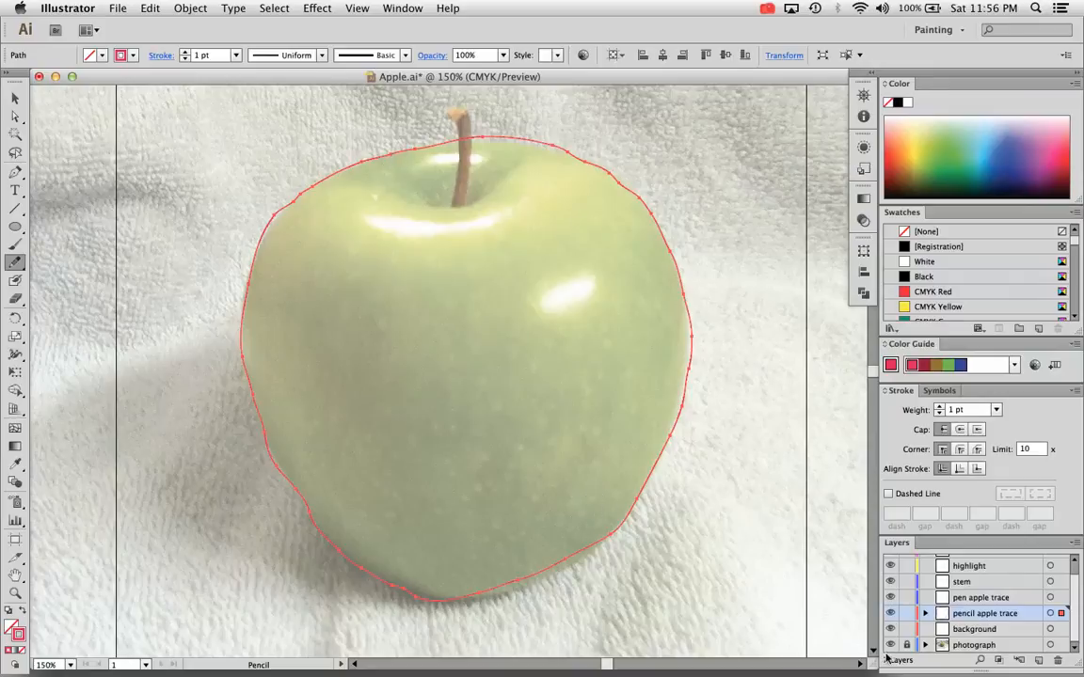
left_click(890, 643)
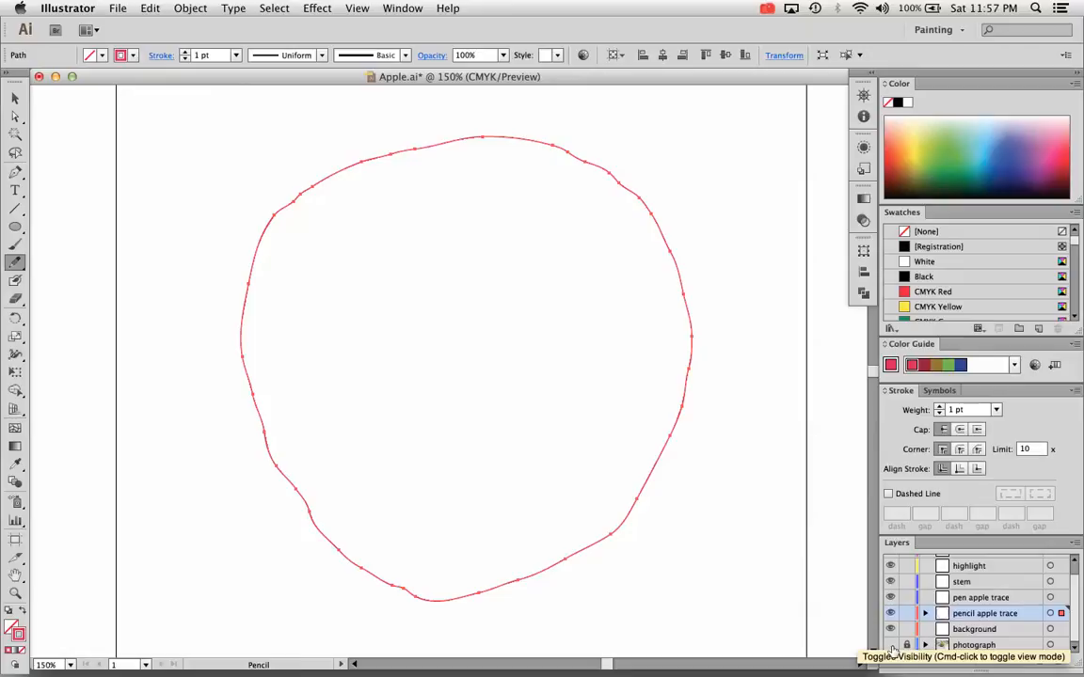
left_click(890, 644)
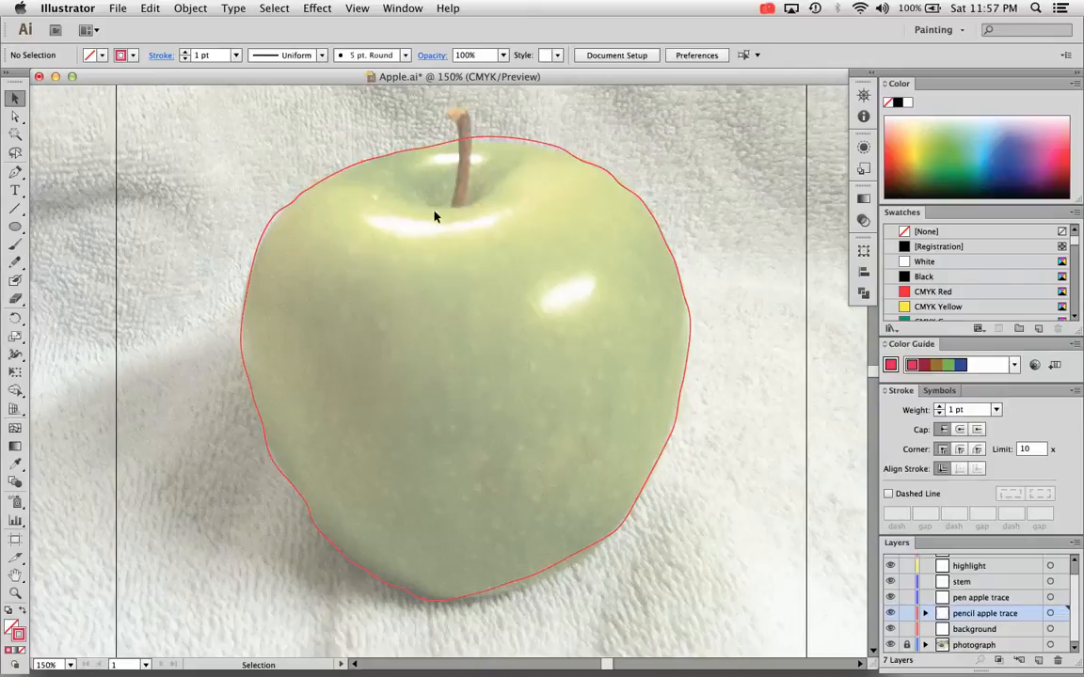
Select the red apple outline with the Selection tool and bring up the Pencil flyout
left_click(16, 262)
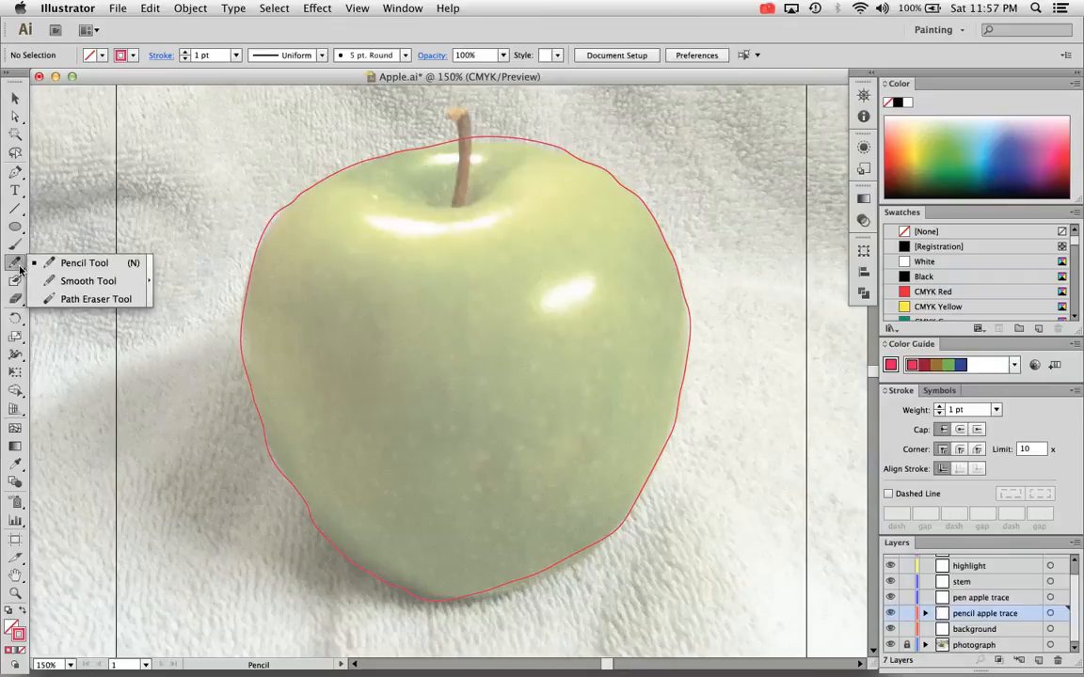
left_click(15, 98)
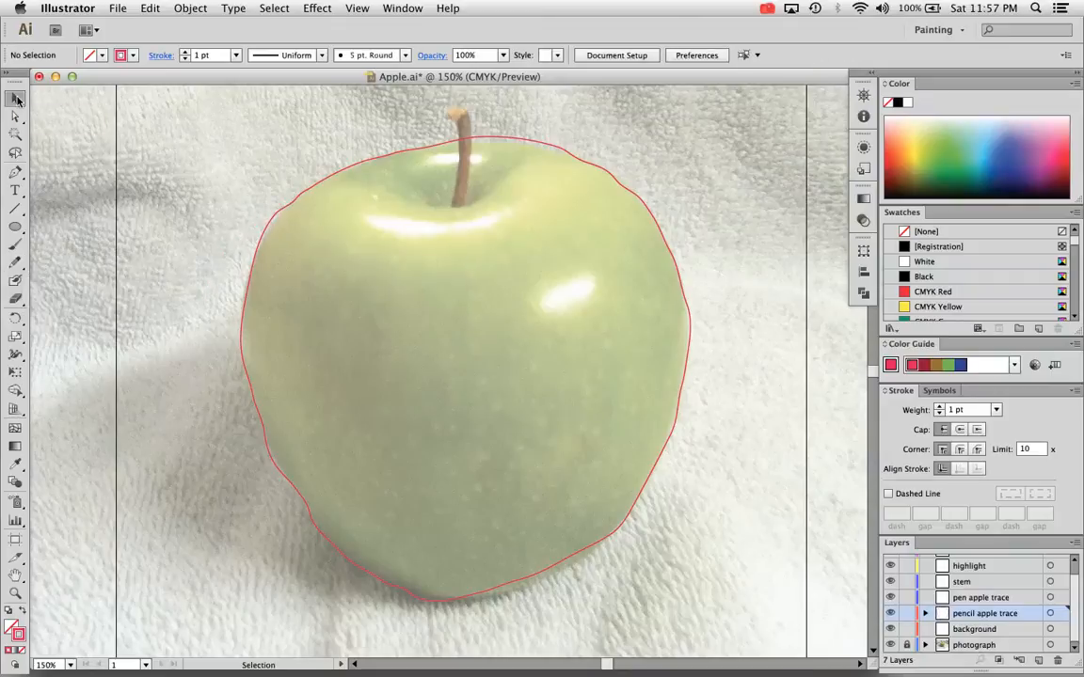
left_click(380, 162)
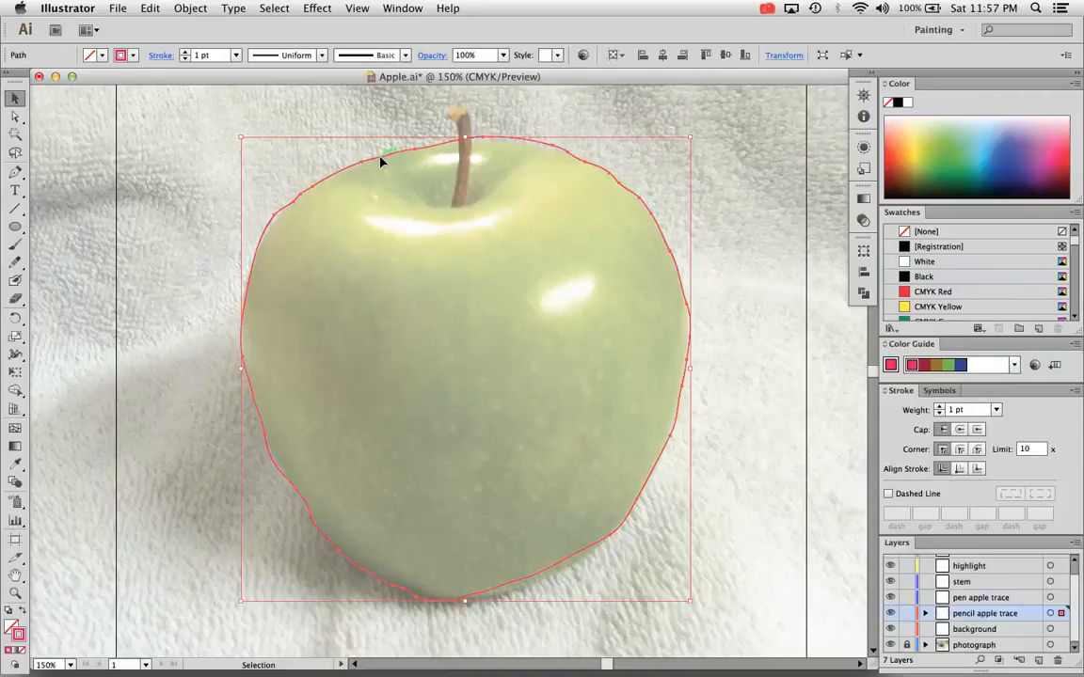
left_click(15, 263)
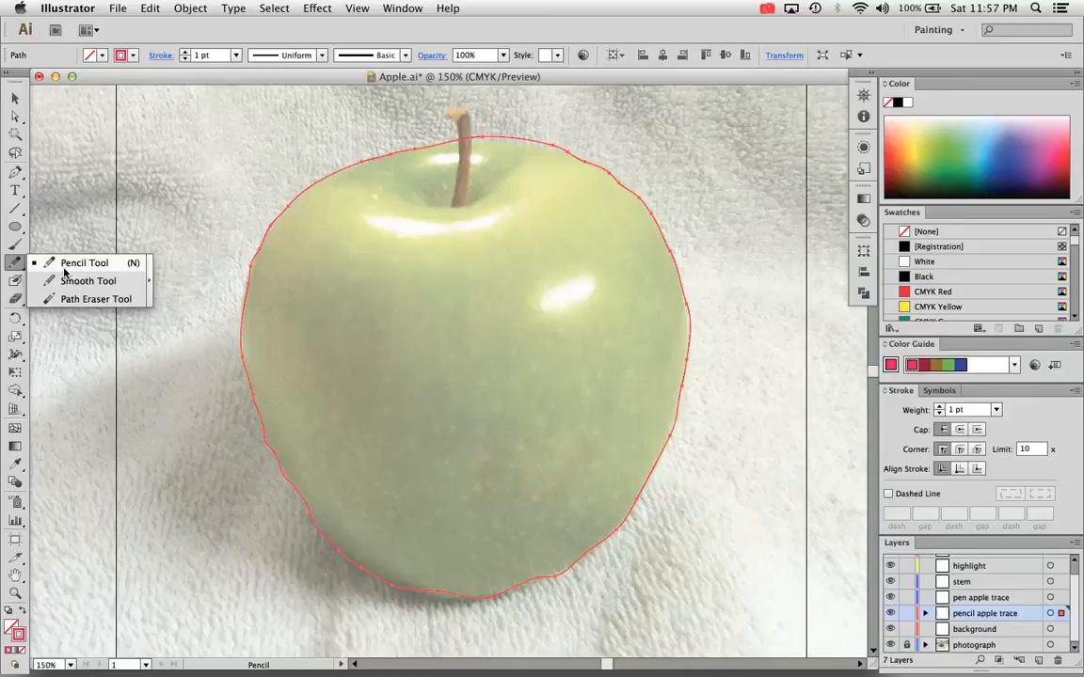
mouse_move(49, 282)
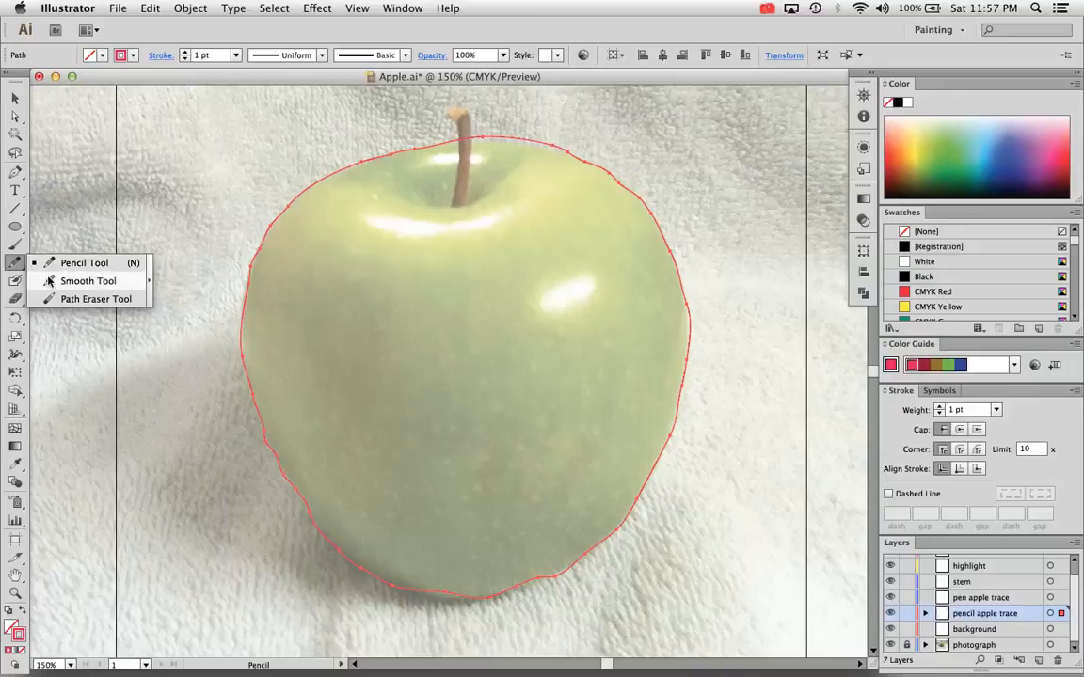
mouse_move(46, 267)
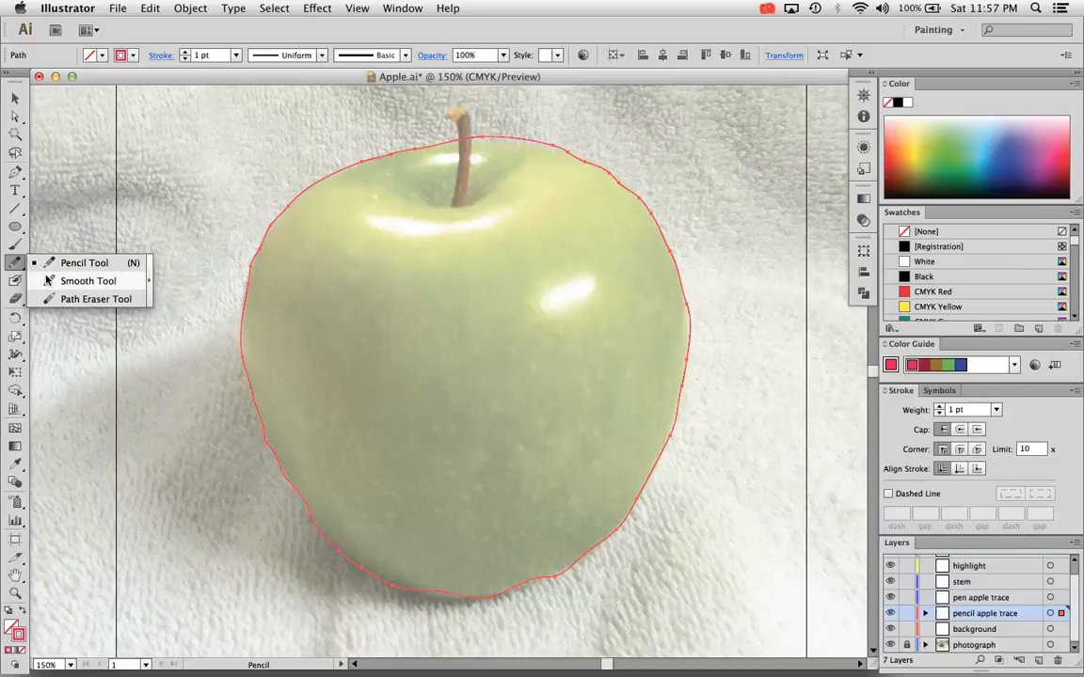
Use the Smooth Tool along the apple's top to even out the rough outline
left_click(86, 280)
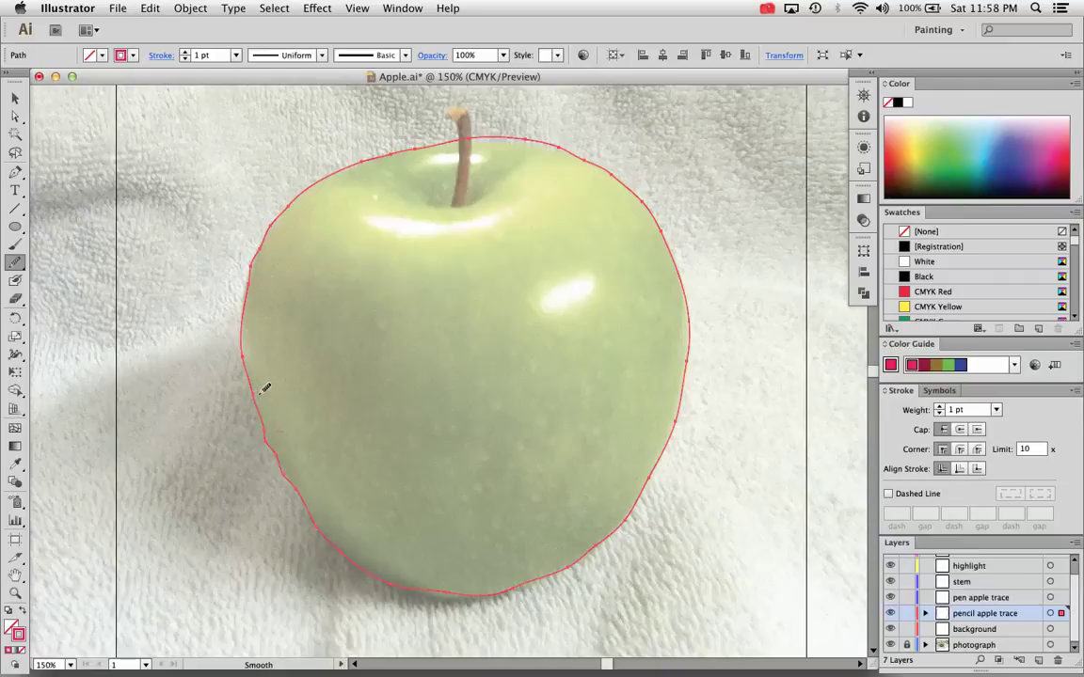
mouse_move(268, 405)
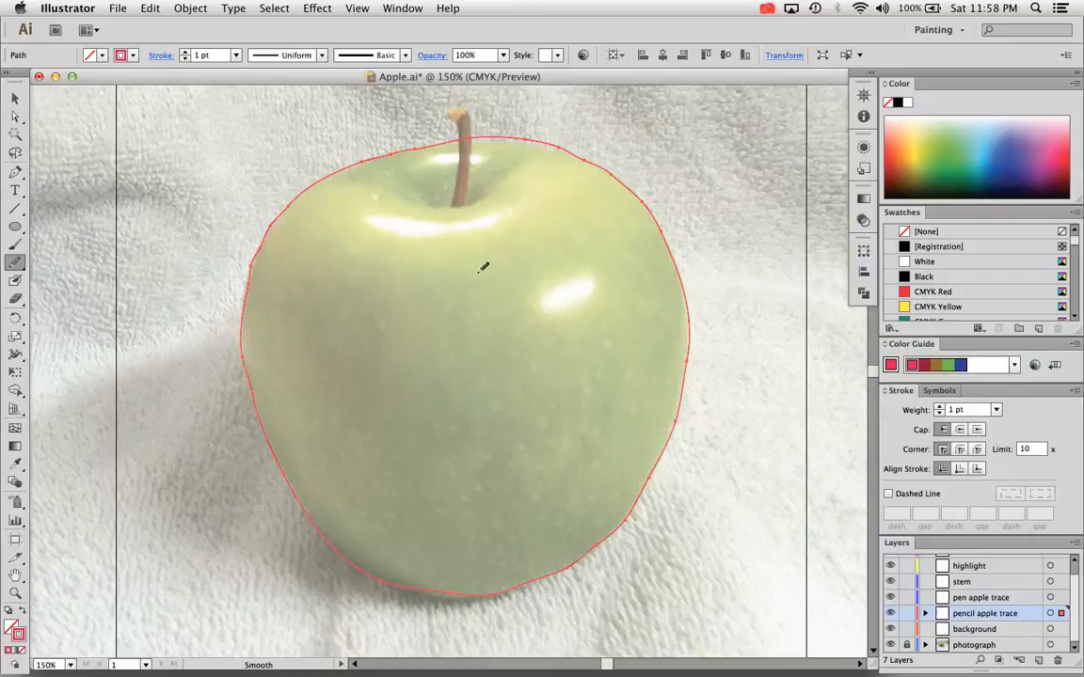
mouse_move(267, 199)
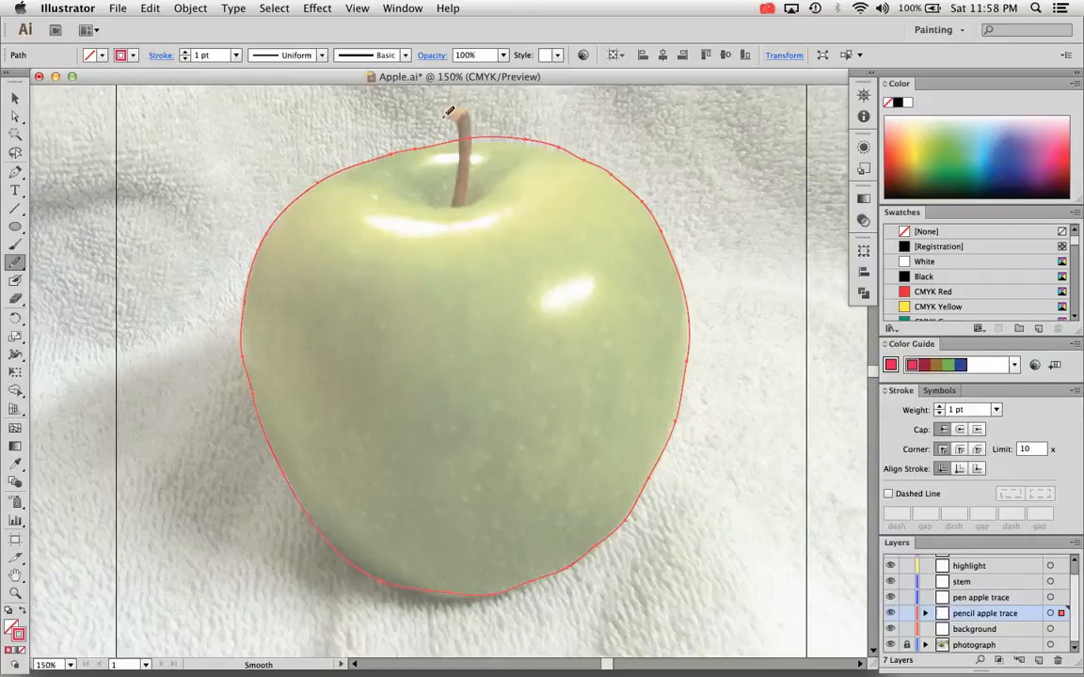
left_click(150, 7)
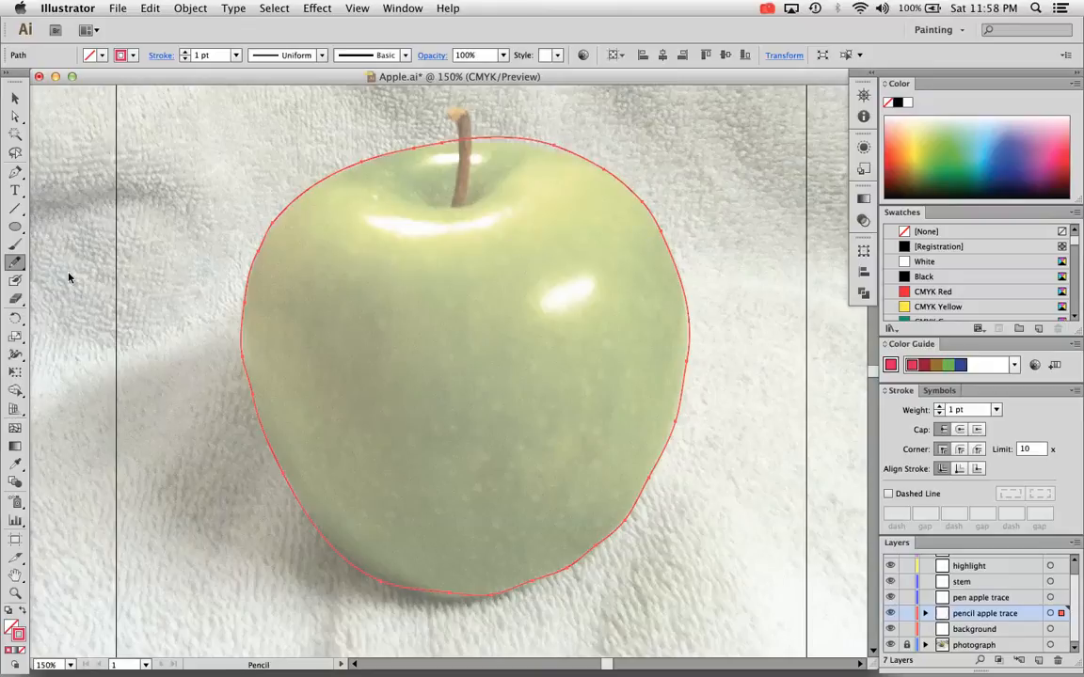
mouse_move(423, 226)
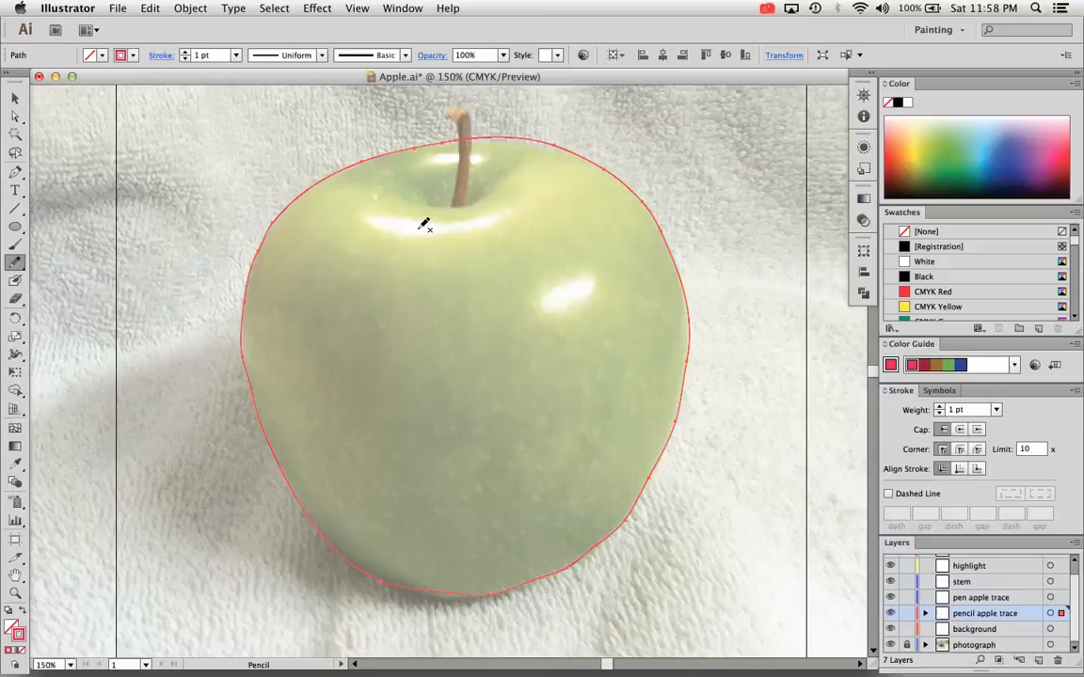
mouse_move(448, 141)
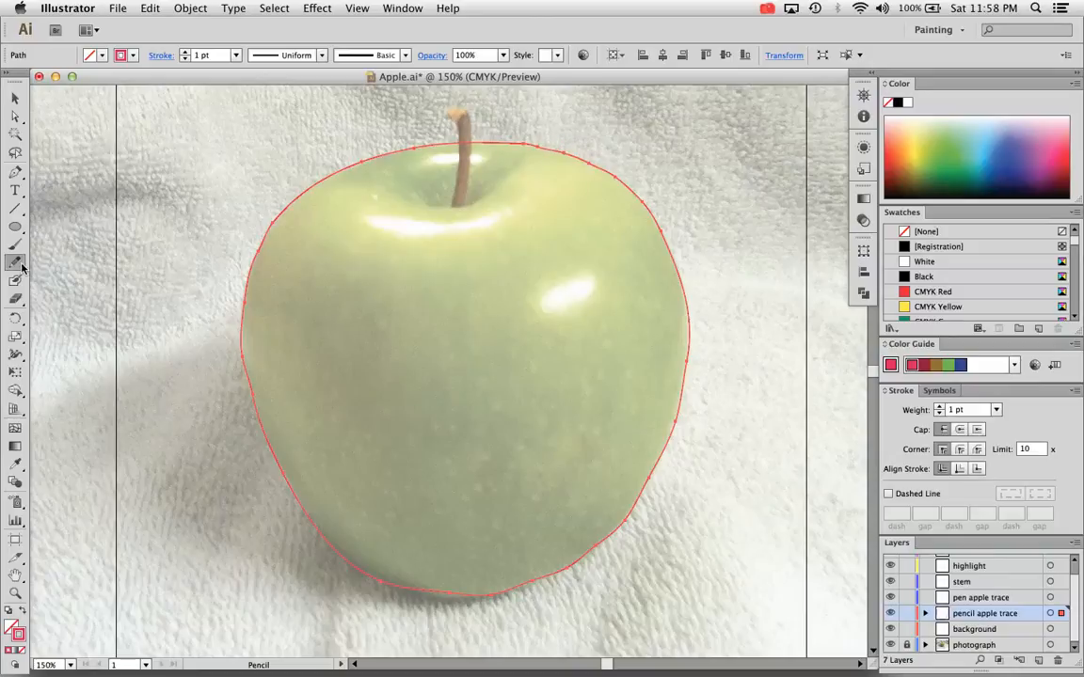
left_click(15, 264)
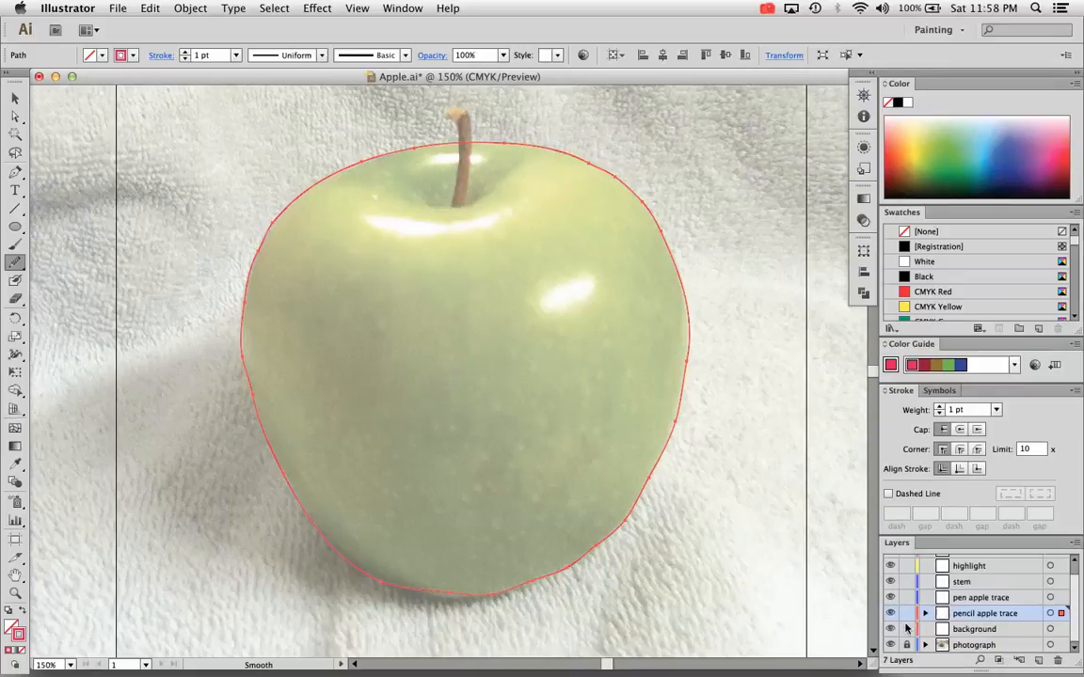
Hide the apple photograph layer so the outline shows on its own
left_click(890, 644)
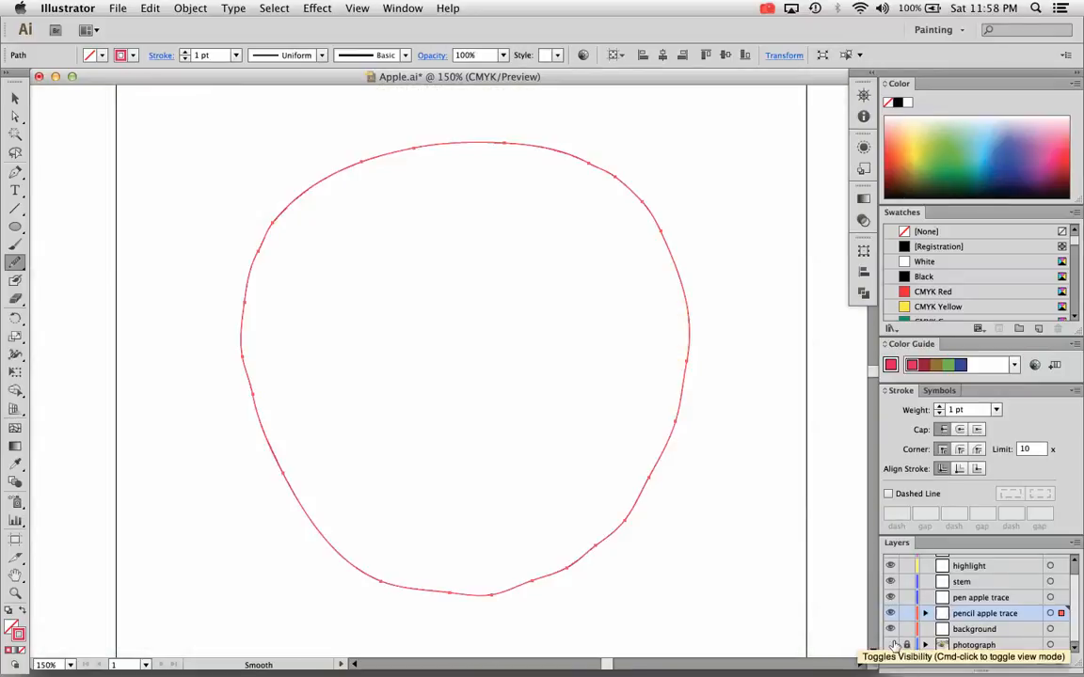
left_click(890, 643)
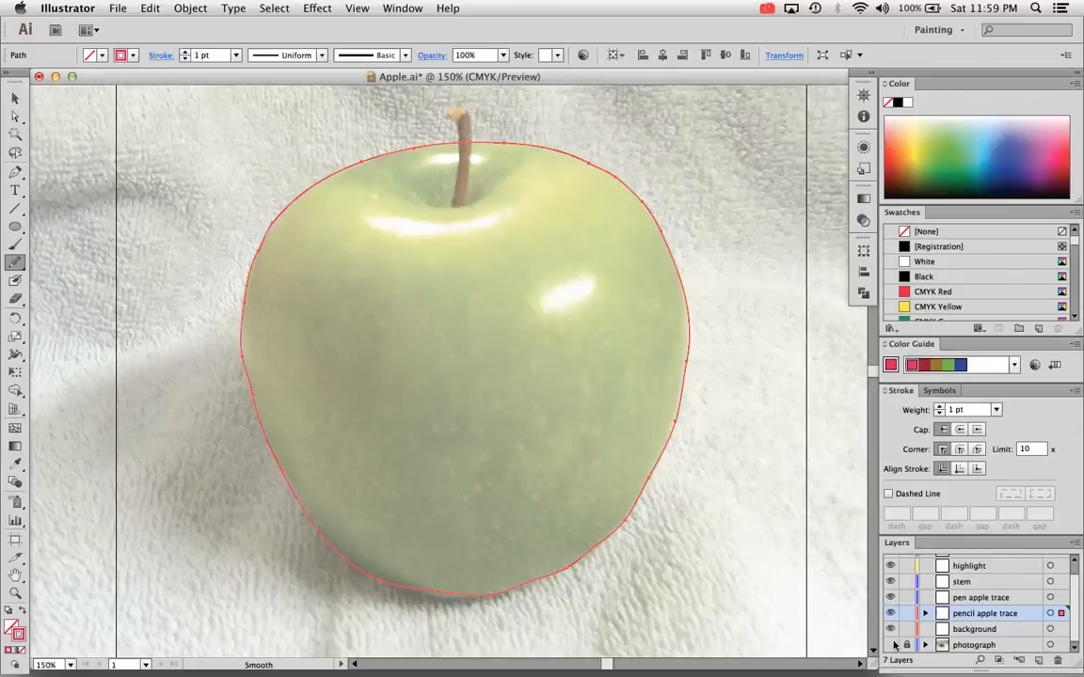
left_click(890, 644)
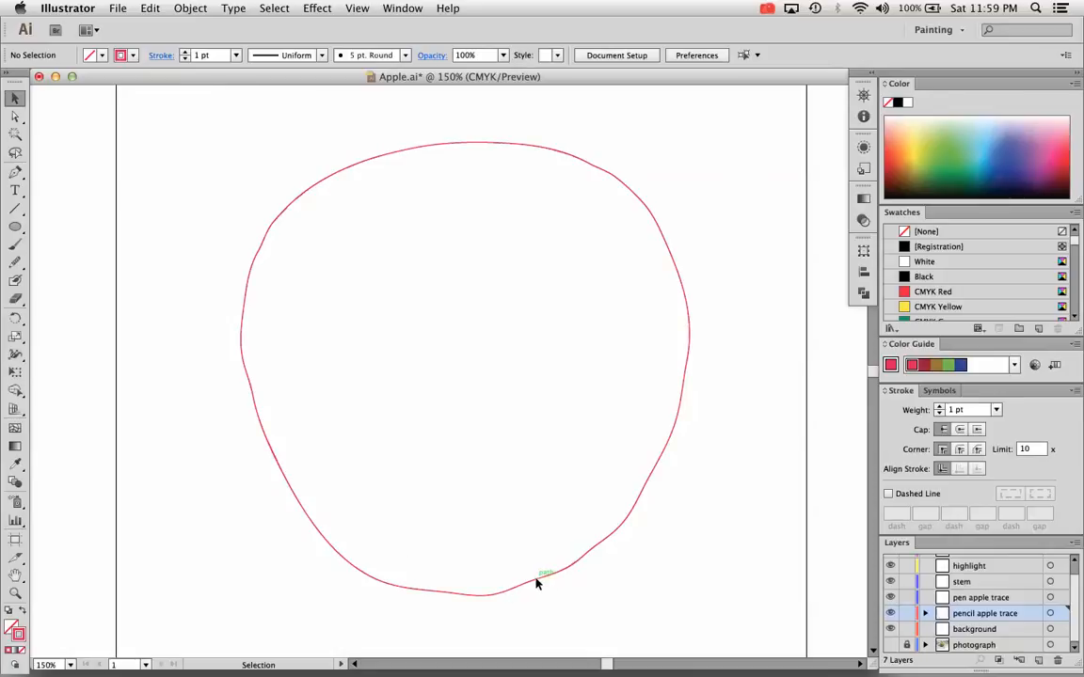
Select the outline and smooth its bumpy left edge with the Smooth Tool
left_click(544, 574)
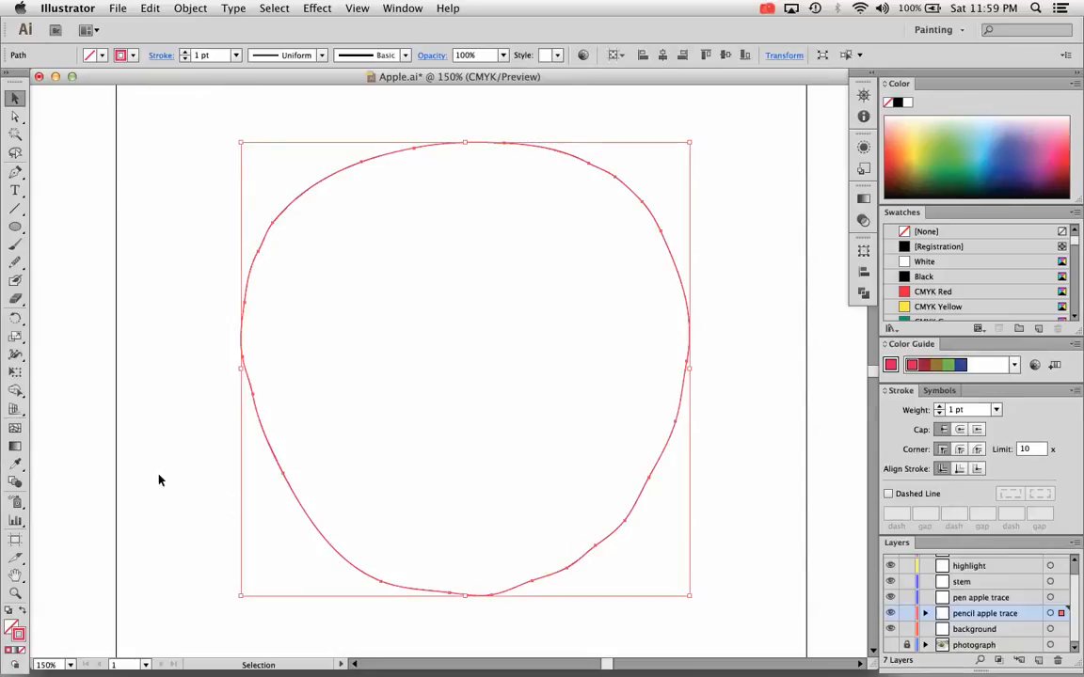
left_click(15, 262)
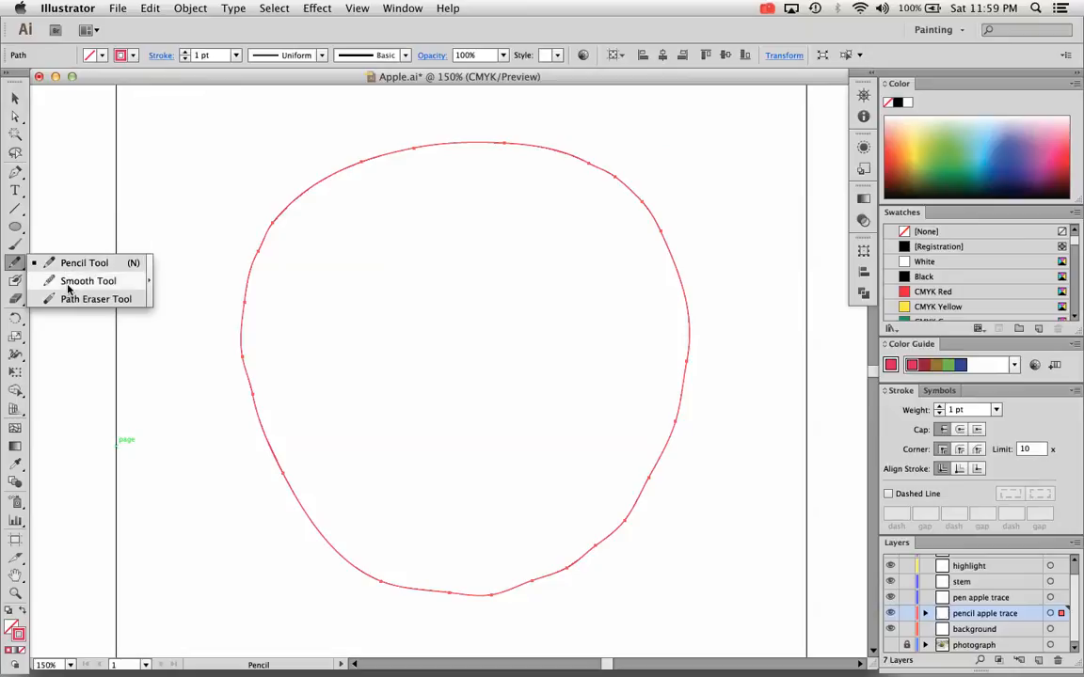
left_click(87, 280)
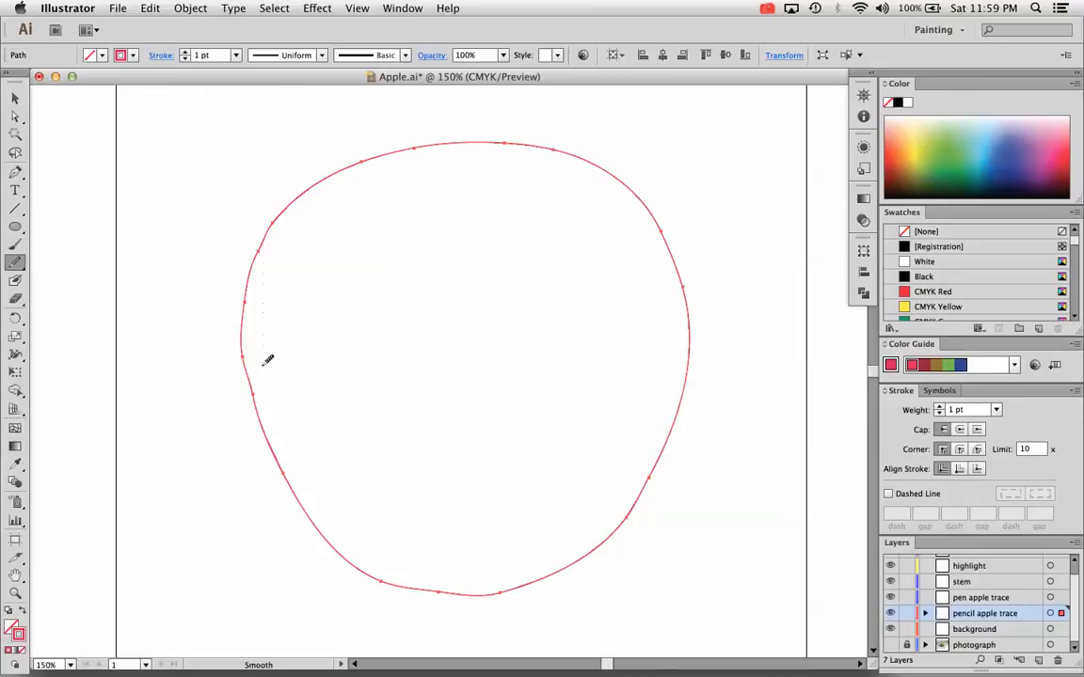
left_click(15, 98)
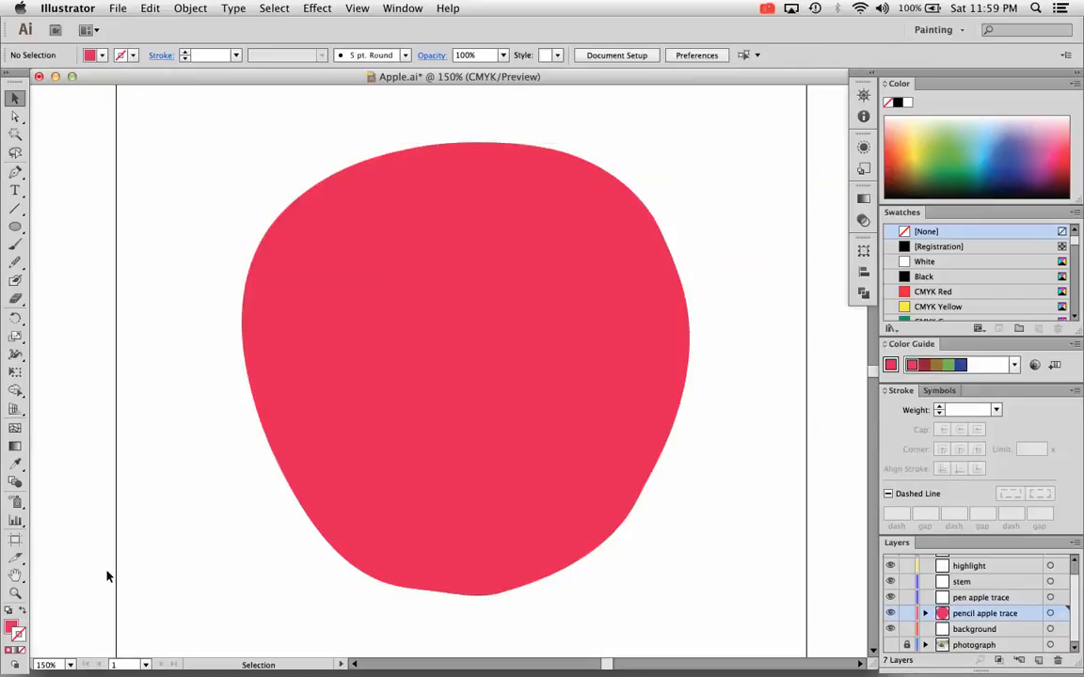
mouse_move(320, 501)
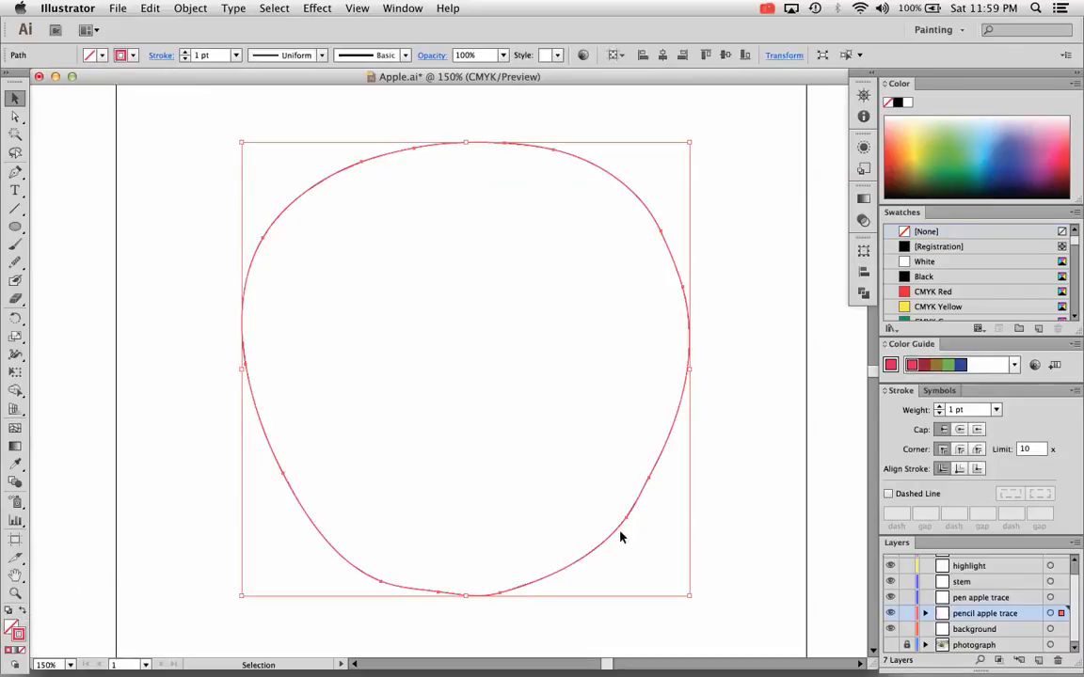
Show the apple photograph layer again beneath the red-stroked outline
left_click(890, 644)
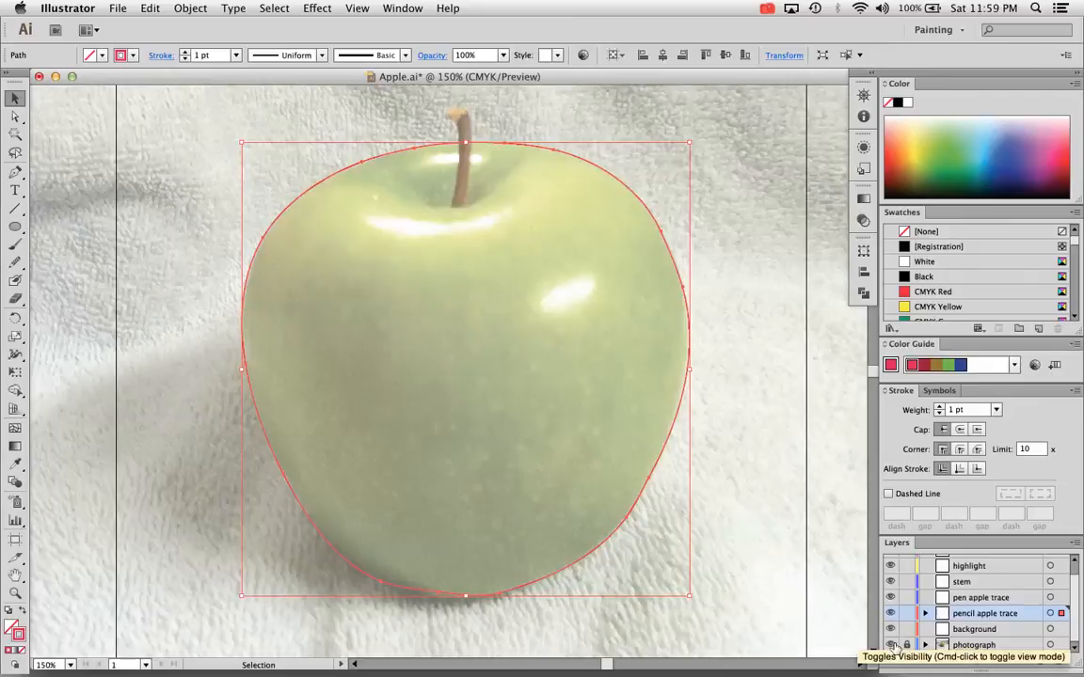